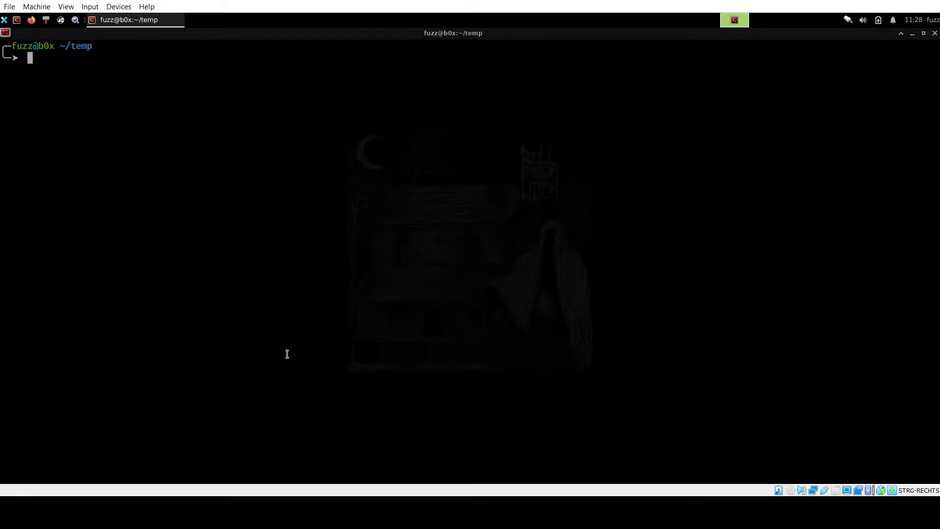
{"action": "mouse_move", "coordinate": [117, 213]}
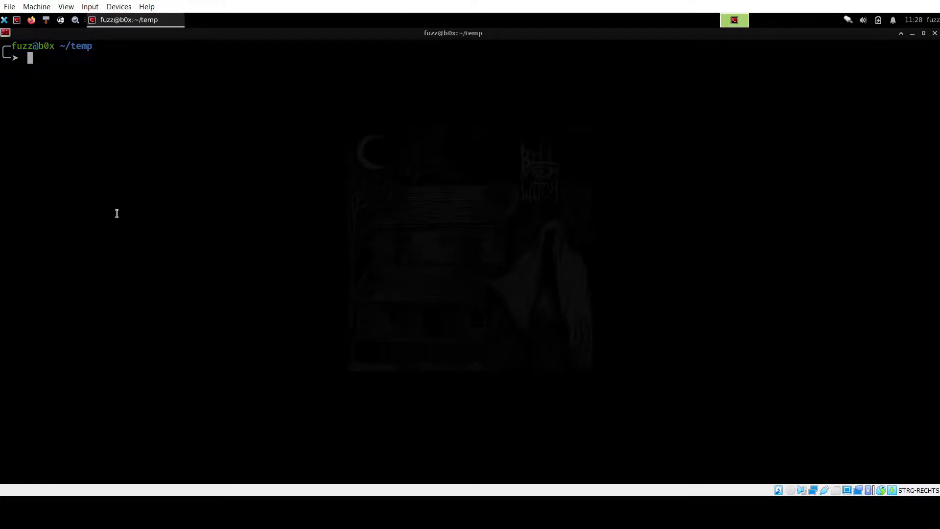
Enter the 7z extract command for the hash-named zip archive at the prompt.
{"action": "type", "text": "7z e 2dff4dc304706a295989d88bb8047644eda4b8c253b1e3ae6e6b9f09cf4ed72a.zip"}
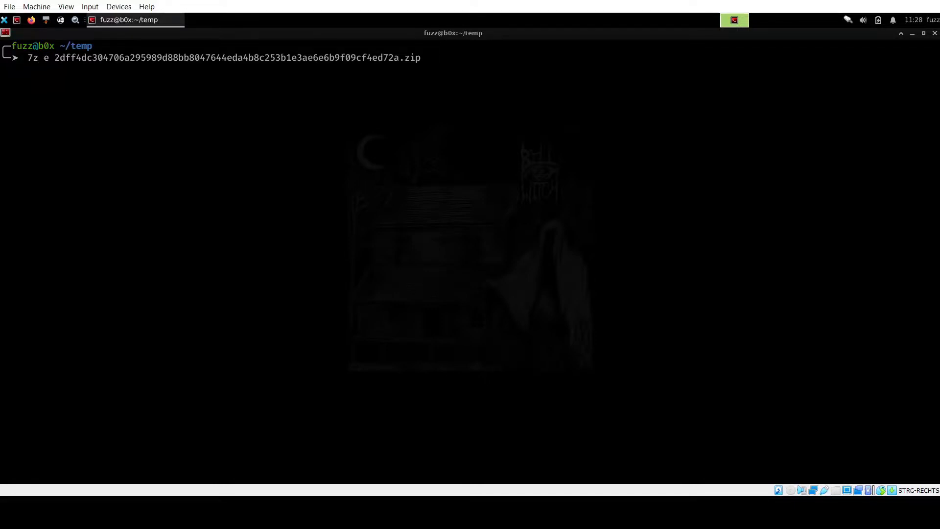
Extract with password 'infected', inspect the .ps1 in vim, and quit with :q!
{"action": "type", "text": "-pinfected"}
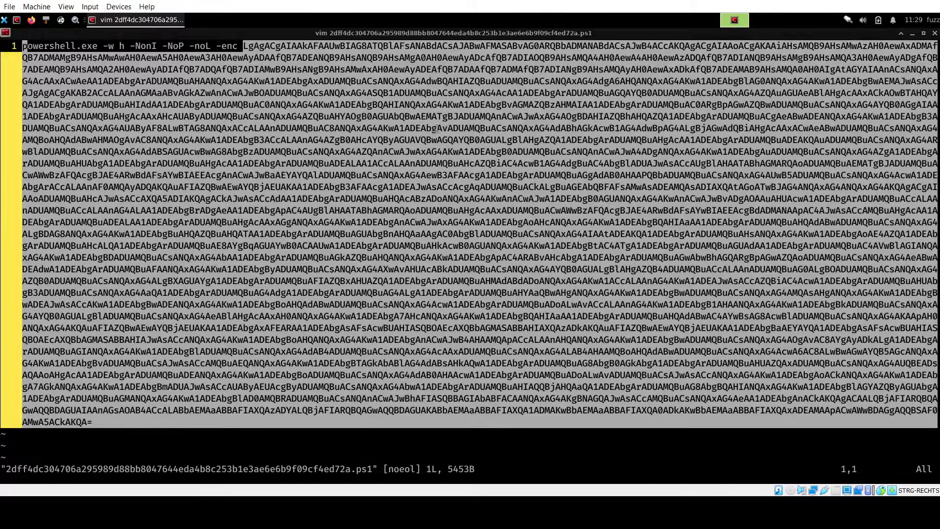
{"action": "type", "text": ":q!"}
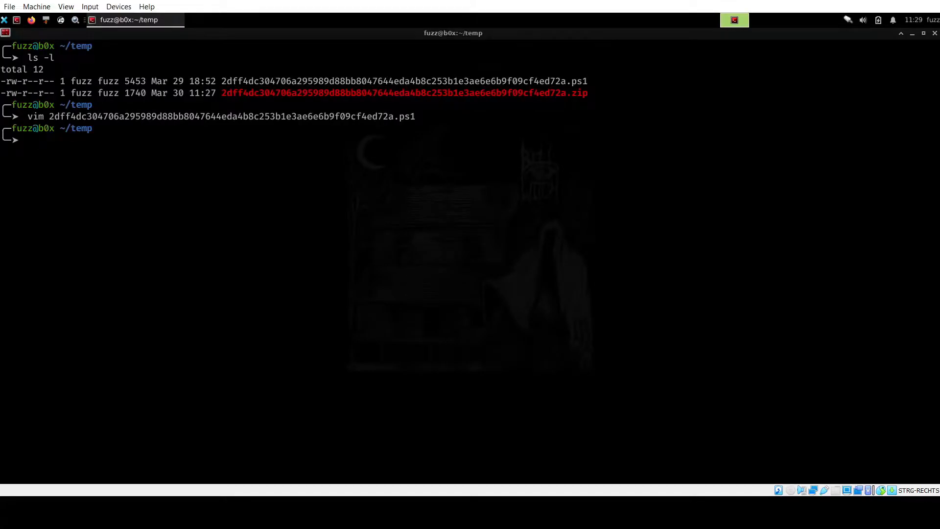
Cat the hash-named .ps1 and base64-decode b64.txt to reveal the obfuscated script.
{"action": "type", "text": "cat 2dff4dc304706a295989d88bb8047644eda4b8c253b1e3ae6e6b9f09cf4ed72a.ps1"}
{"action": "type", "text": "cat b64.txt| base"}
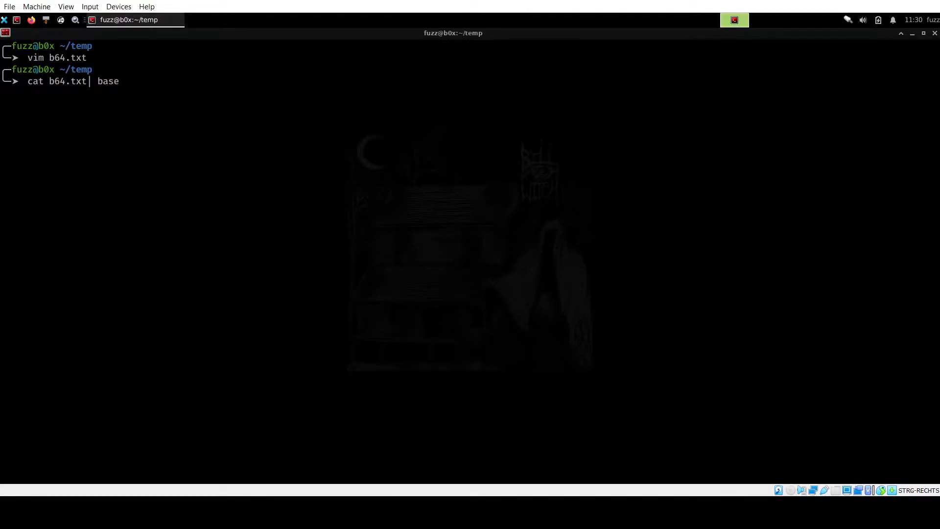
{"action": "type", "text": "64 -d"}
{"action": "key", "text": "Return"}
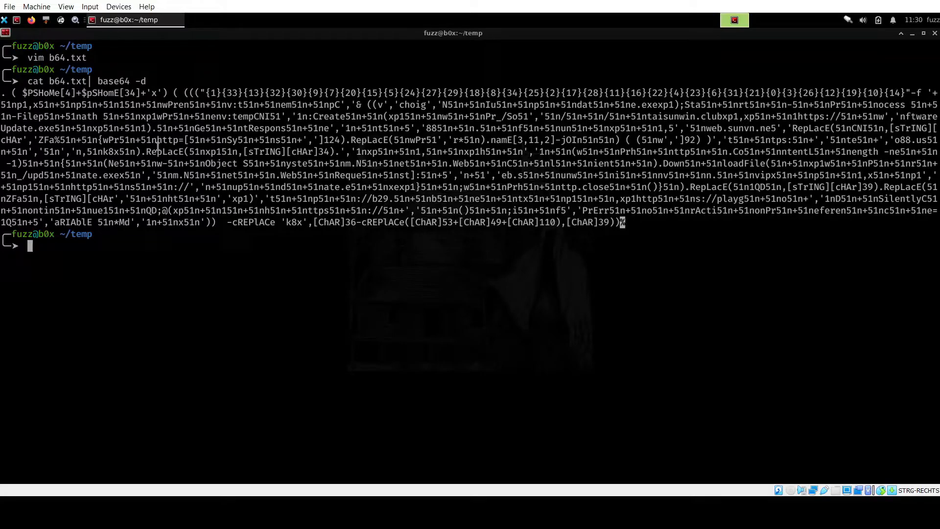
Save the decoded script into stage1.txt with vim and return to the shell.
{"action": "type", "text": "vi"}
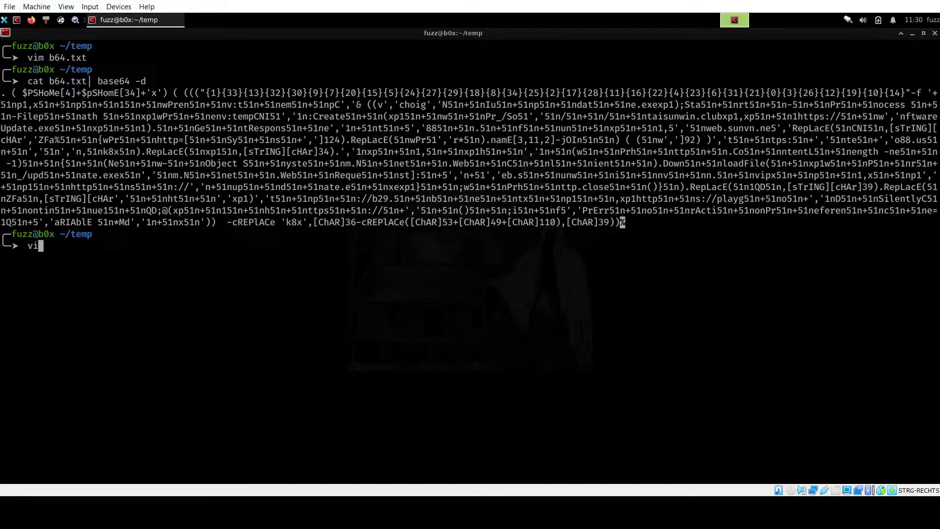
{"action": "type", "text": "m"}
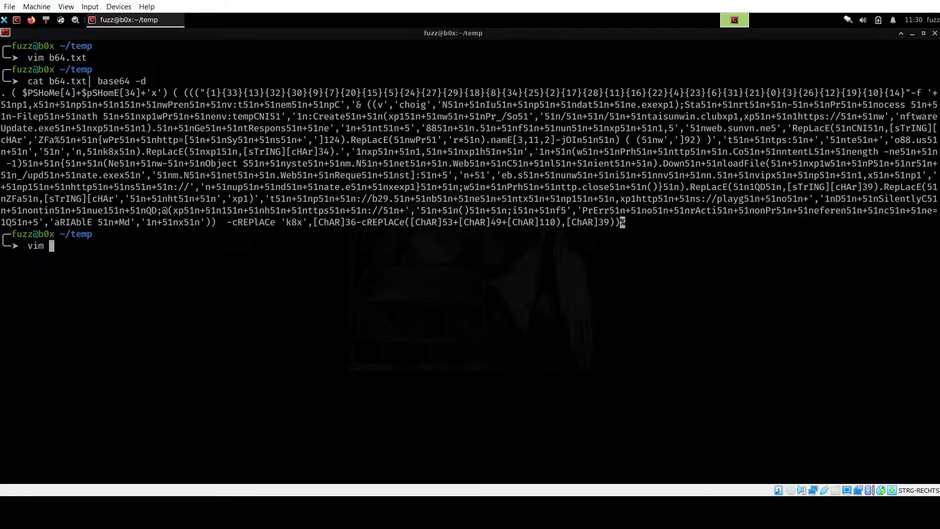
{"action": "type", "text": "stage"}
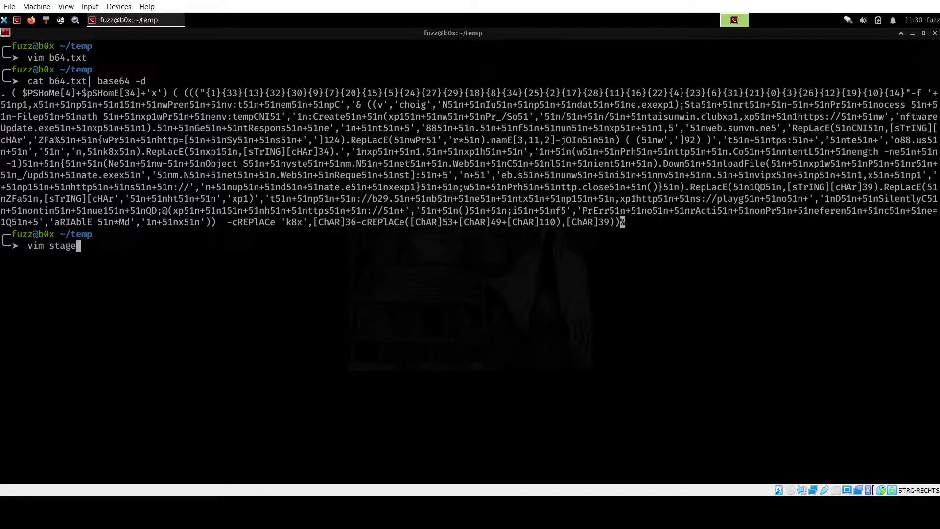
{"action": "type", "text": "1.txt"}
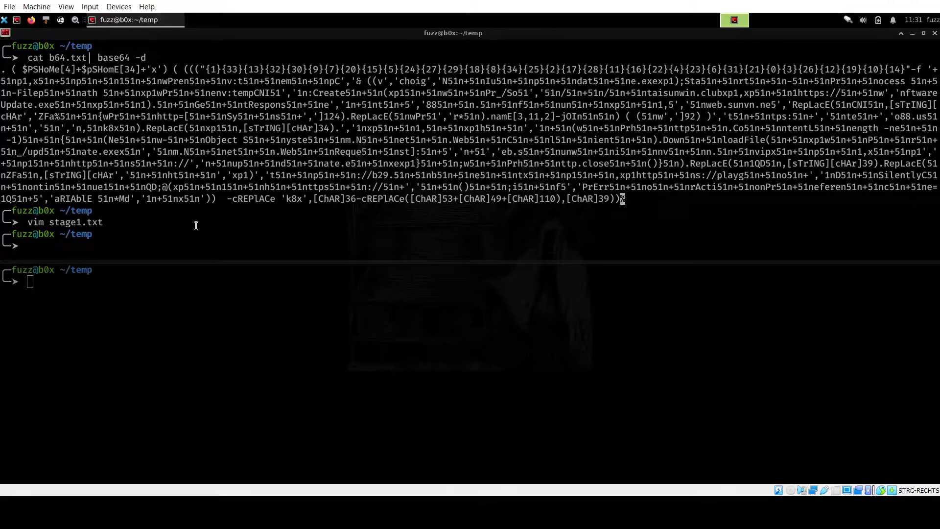
Start pwsh, rename to stage1.ps1, and run ./stage1.ps1 to print the next layer.
{"action": "type", "text": "pwsh"}
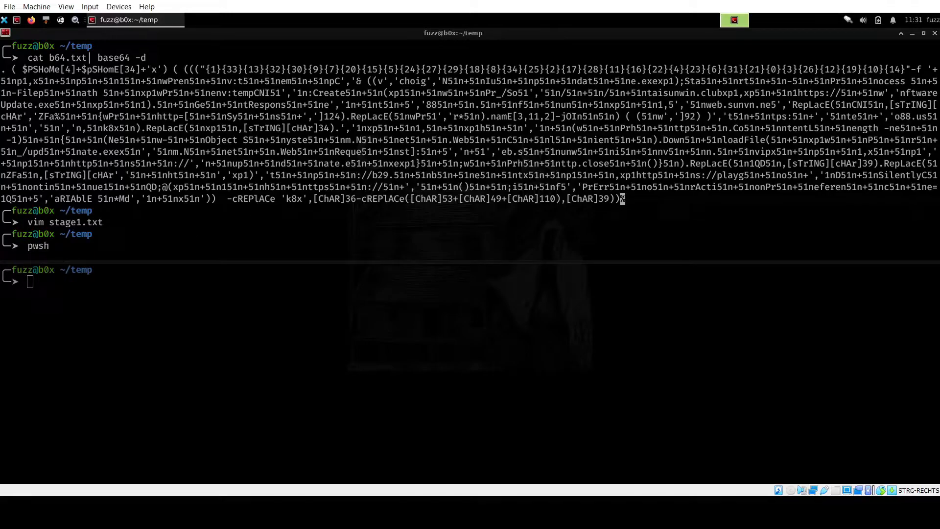
{"action": "double_click", "coordinate": [38, 246]}
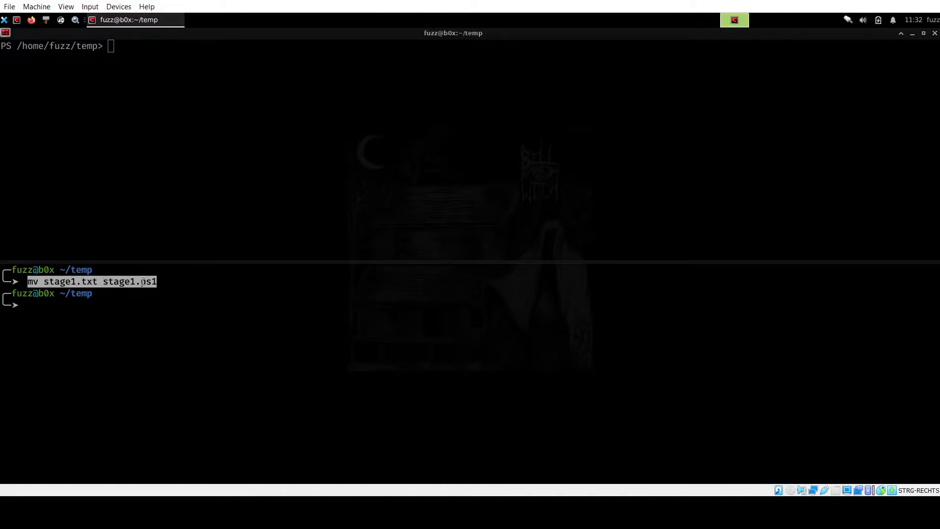
{"action": "type", "text": "./stage1.ps1"}
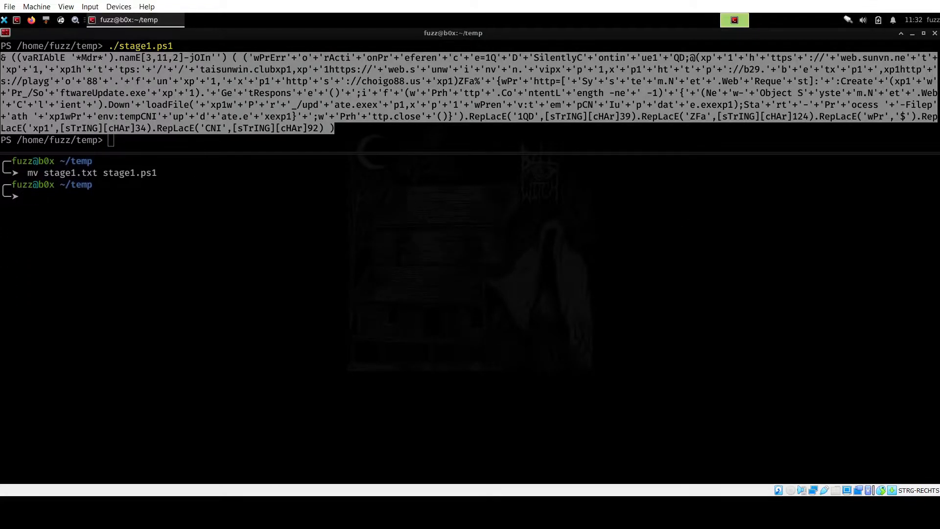
Put the next-layer script in stage2.ps1 and search '+' to highlight every concatenation joint.
{"action": "type", "text": "vim stage2.ps"}
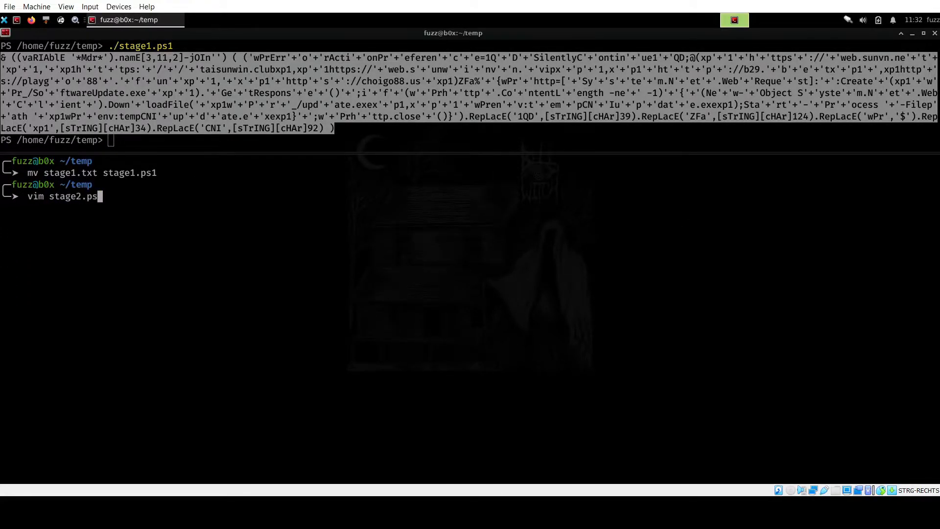
{"action": "key", "text": "Return"}
{"action": "type", "text": "/'x"}
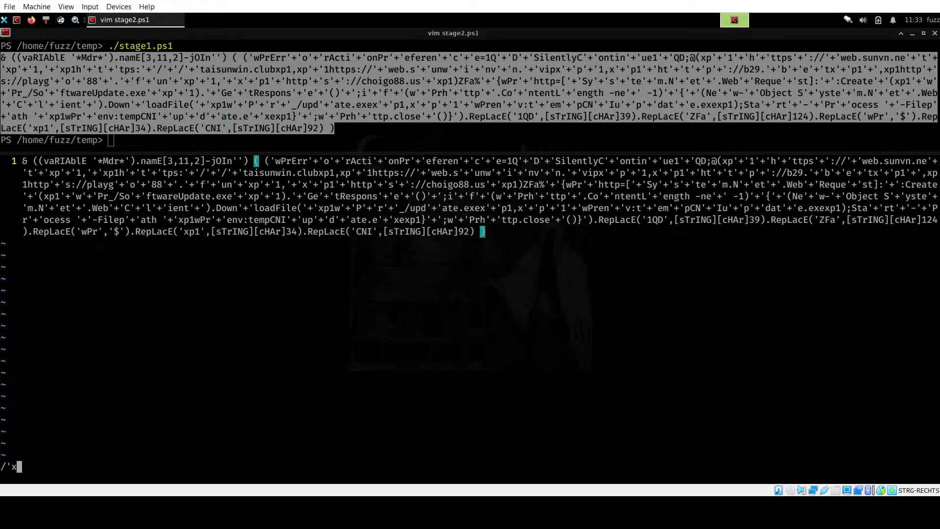
{"action": "type", "text": "+'"}
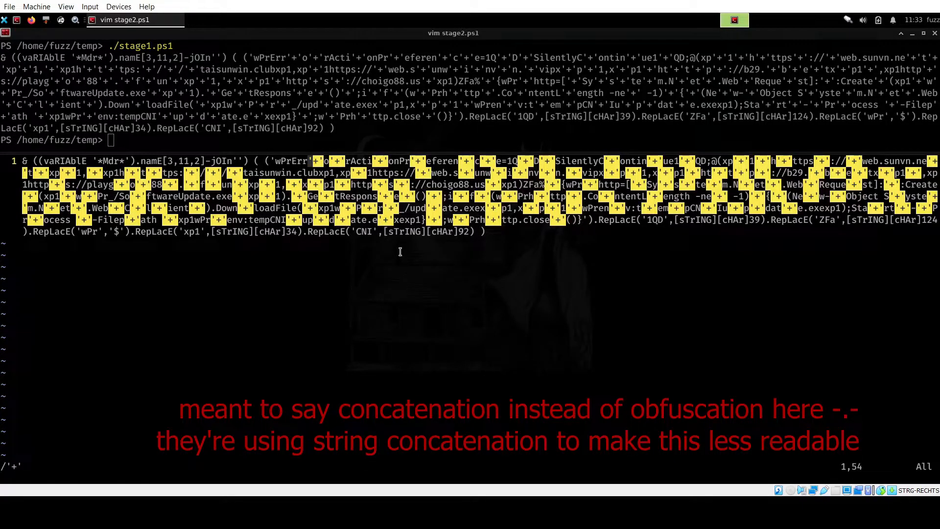
Strip all '+' joints with :%s/'+'//g and search to highlight the RepLacE calls.
{"action": "type", "text": ":%s/"}
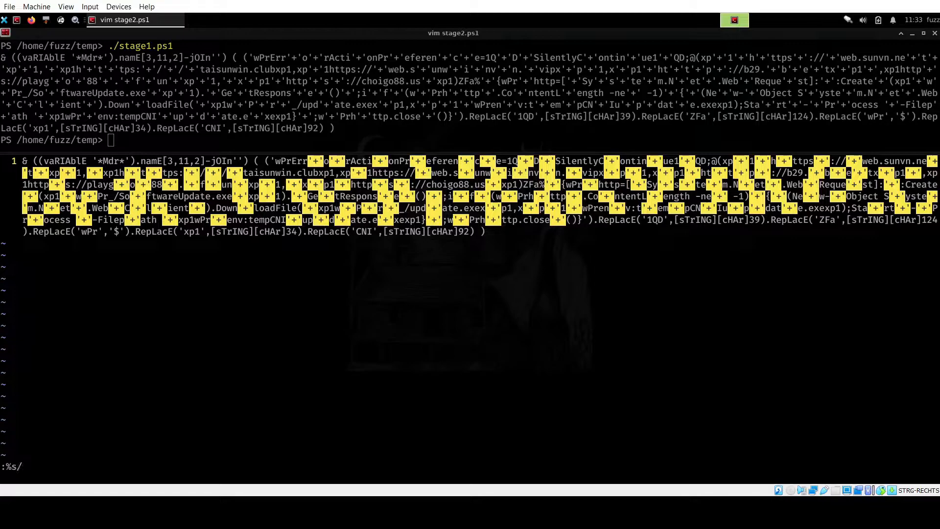
{"action": "type", "text": "'"}
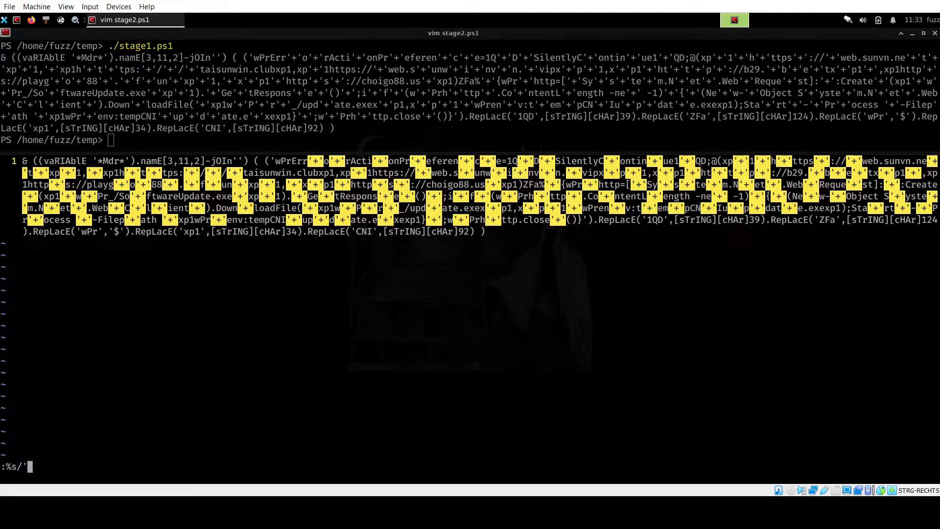
{"action": "type", "text": "+'/g"}
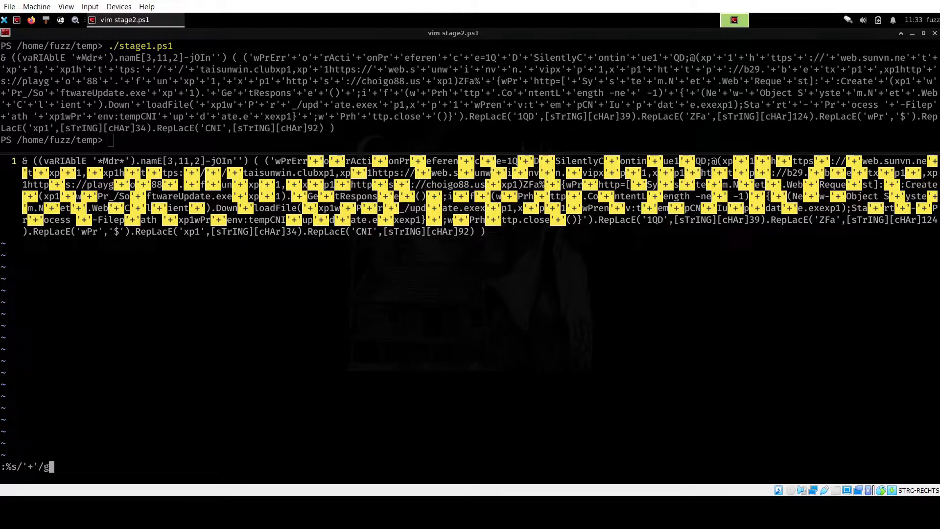
{"action": "type", "text": "/RepLacE"}
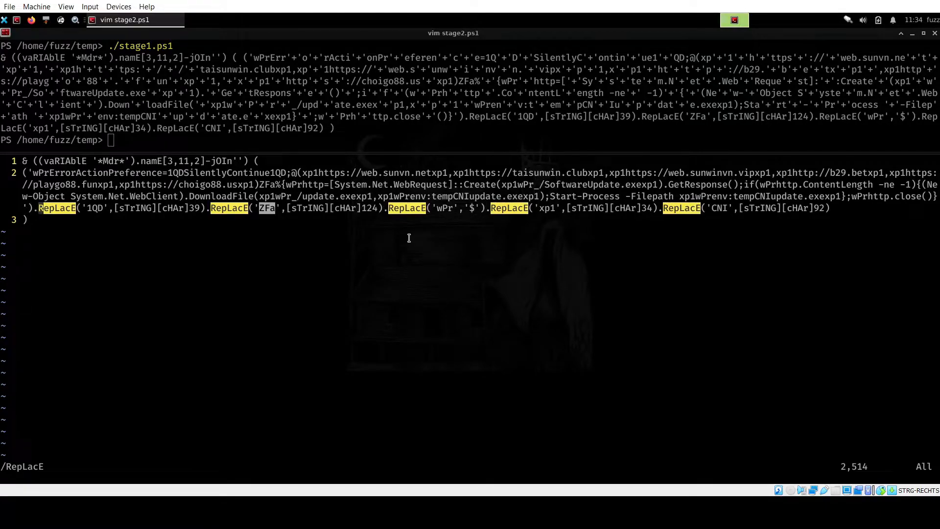
{"action": "mouse_move", "coordinate": [342, 180]}
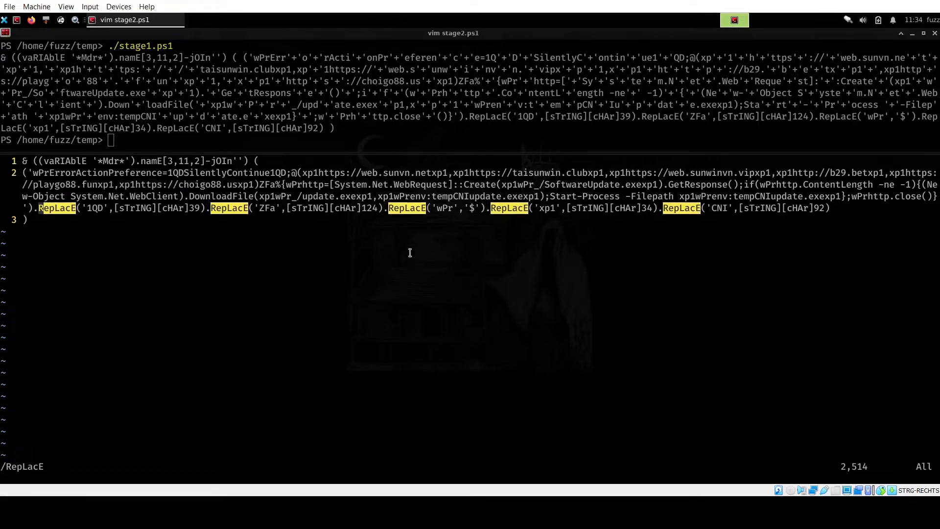
Remove every 1QD filler token with :%s/1QD//g and save the cleaned stage2.ps1.
{"action": "type", "text": ":%s/1QD//g"}
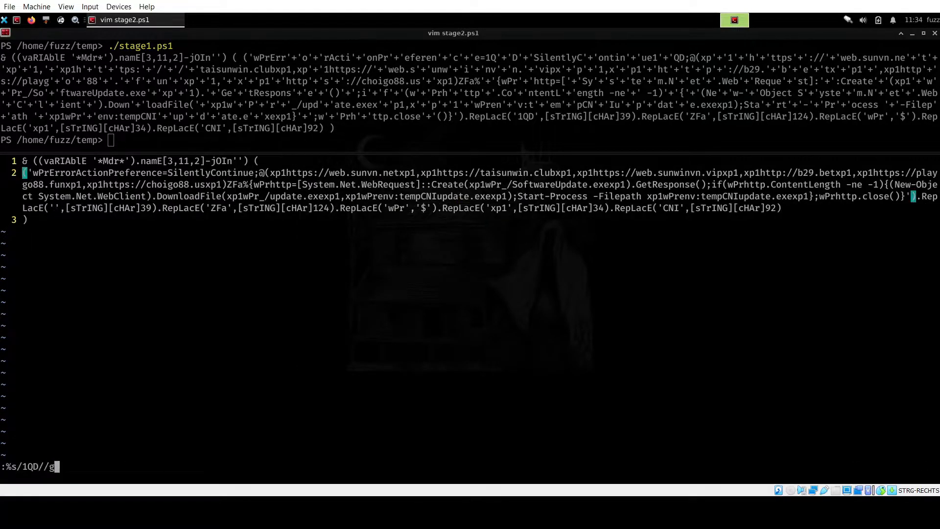
{"action": "key", "text": "Return"}
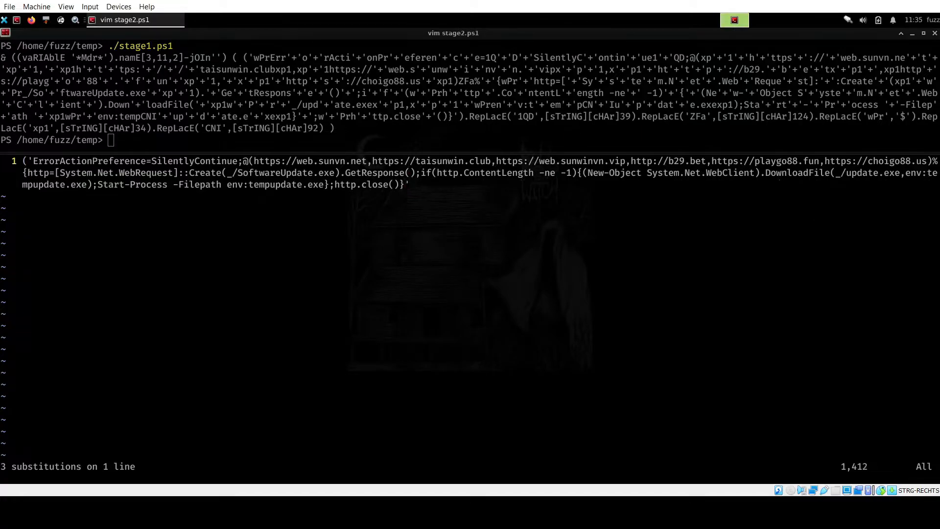
{"action": "type", "text": ":w"}
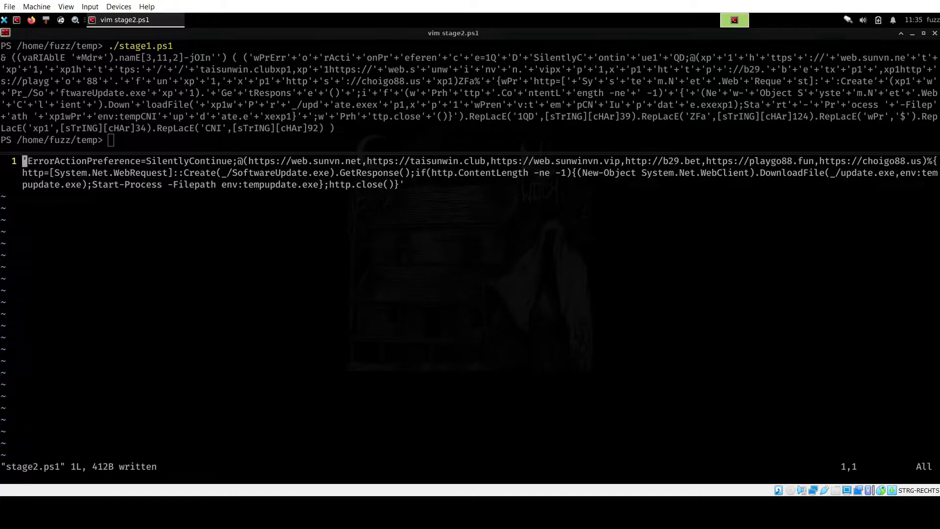
{"action": "key", "text": "l"}
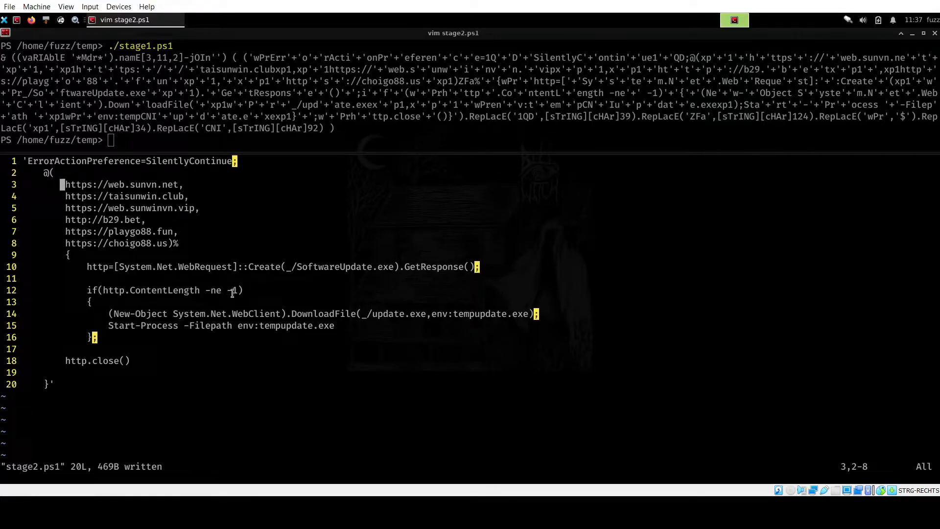
{"action": "mouse_move", "coordinate": [287, 313]}
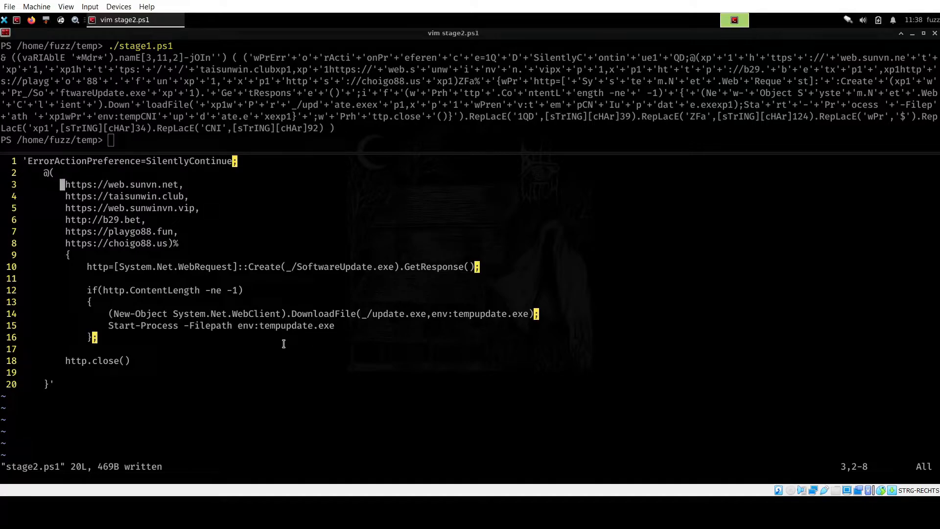
{"action": "mouse_move", "coordinate": [197, 245]}
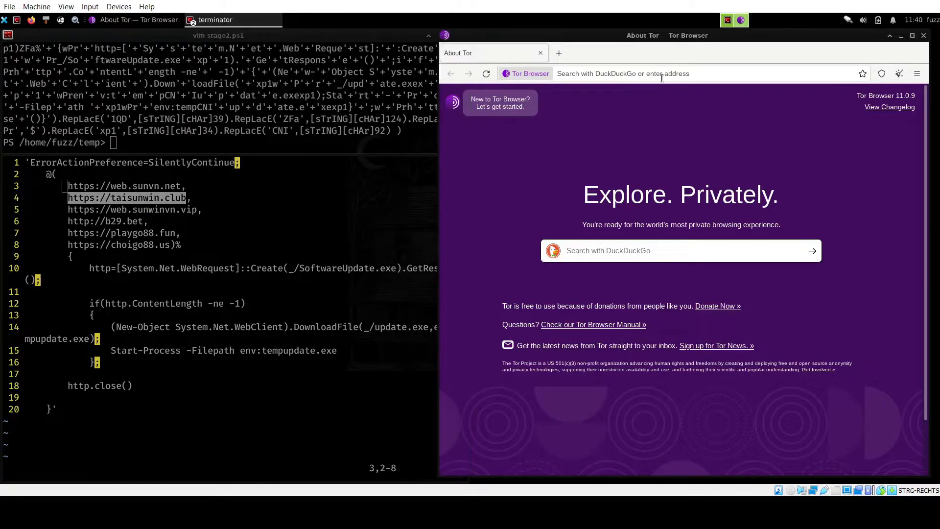
Probe taisunwin.club and web.sunvn.net in Tor Browser, dismissing the security warnings.
{"action": "type", "text": "https://taisunwin.club"}
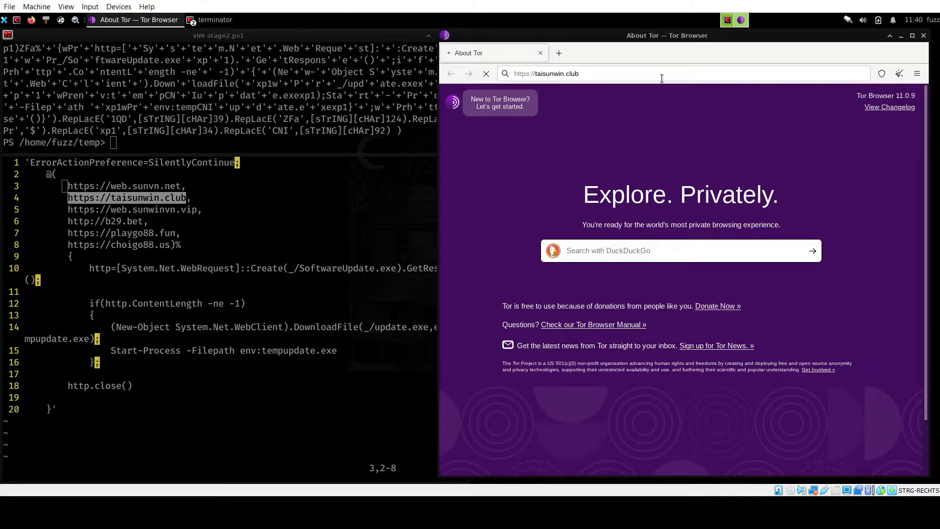
{"action": "key", "text": "Return"}
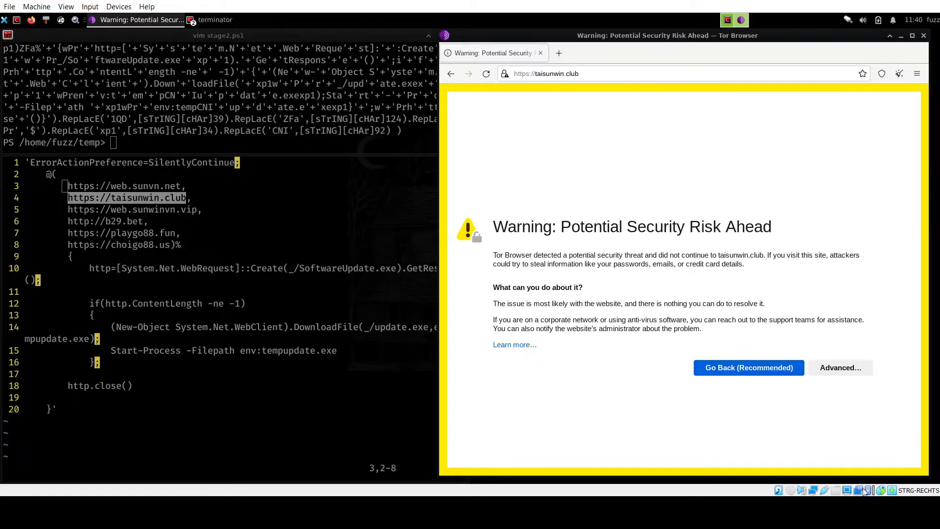
{"action": "left_click", "coordinate": [840, 367]}
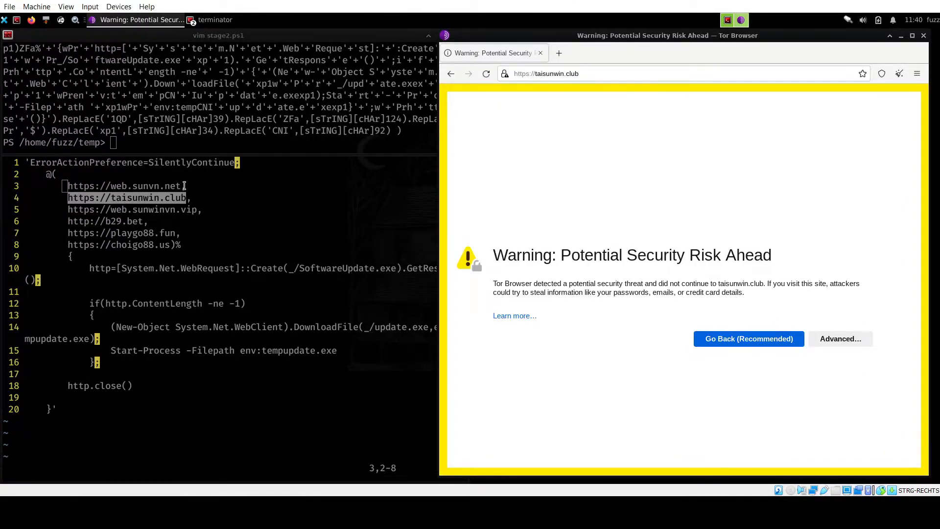
{"action": "right_click", "coordinate": [126, 185]}
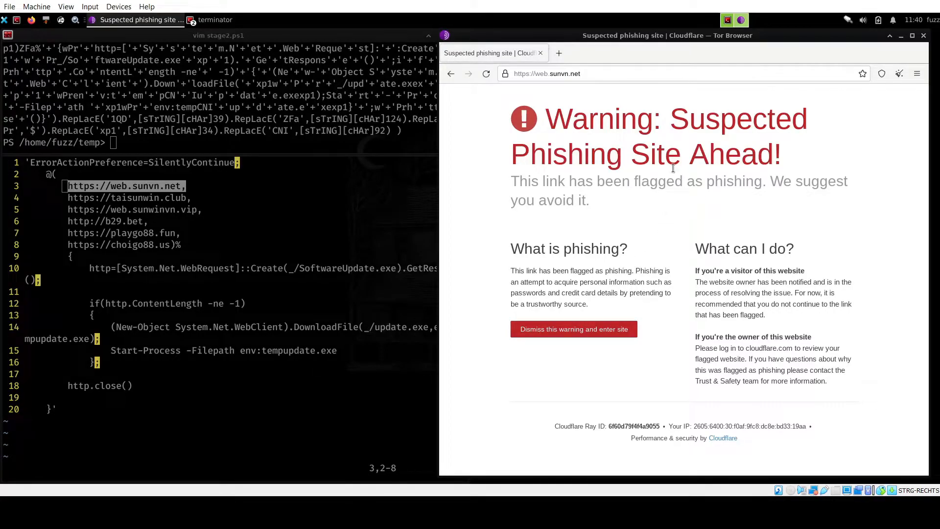
{"action": "left_click", "coordinate": [573, 329]}
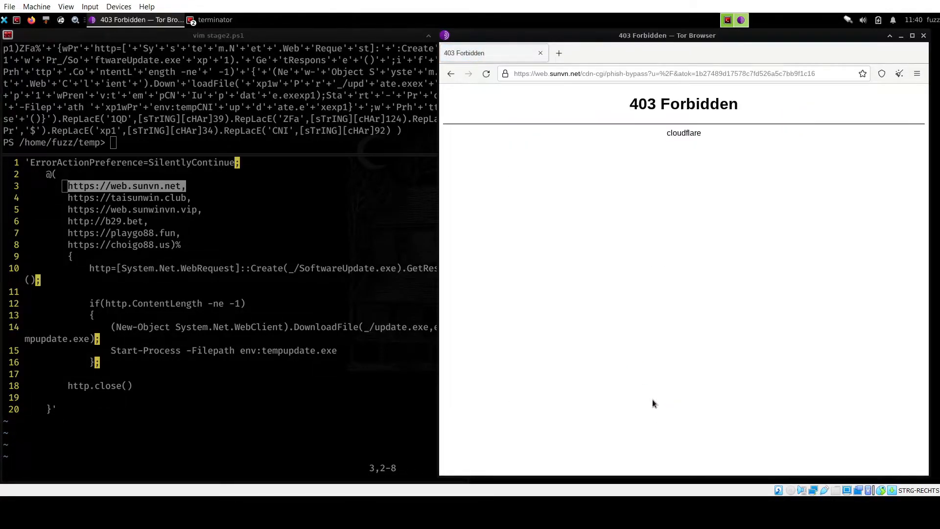
Open b29.bet from the script and request /SoftwareUpdate.exe, which returns 404.
{"action": "double_click", "coordinate": [683, 104]}
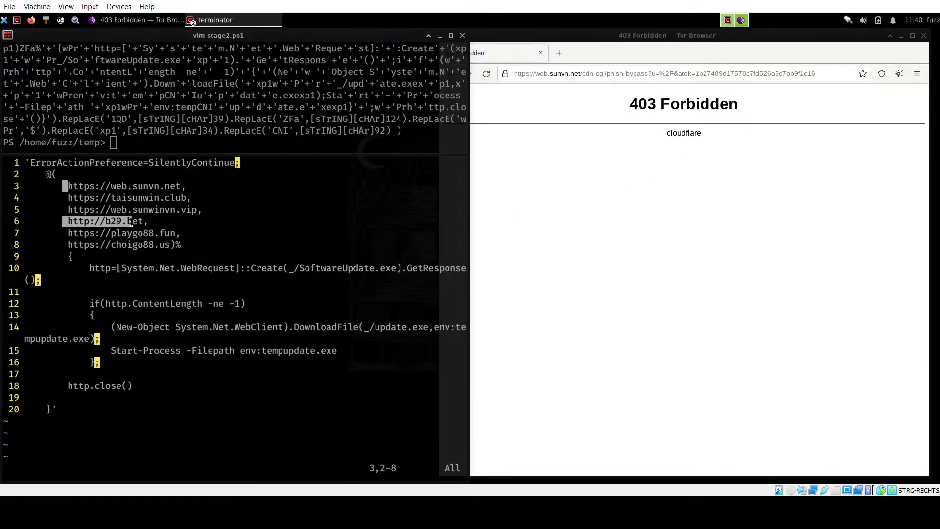
{"action": "right_click", "coordinate": [120, 226]}
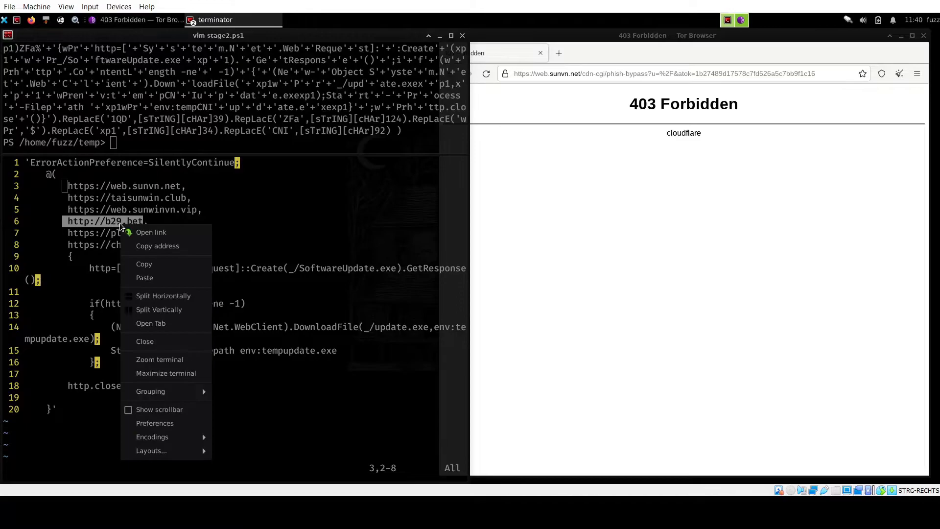
{"action": "left_click", "coordinate": [683, 74]}
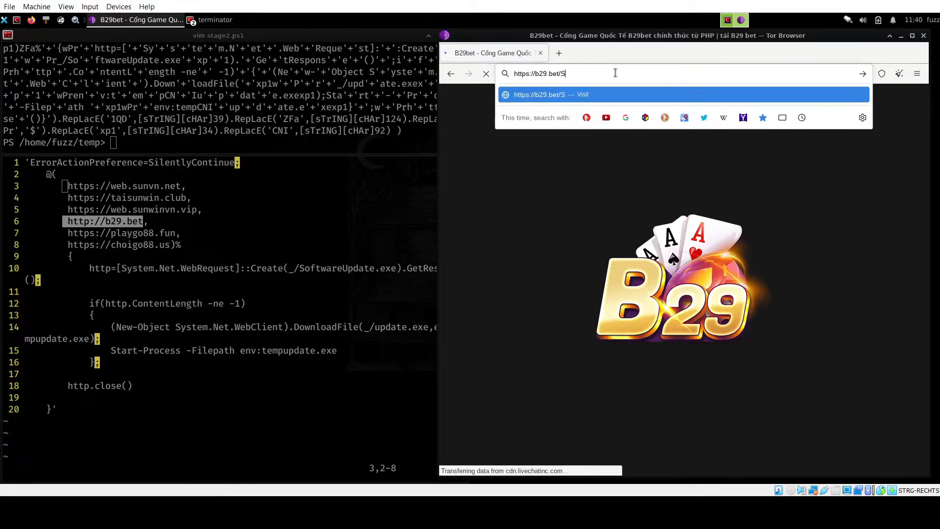
{"action": "type", "text": "oftwareUpdate.exe"}
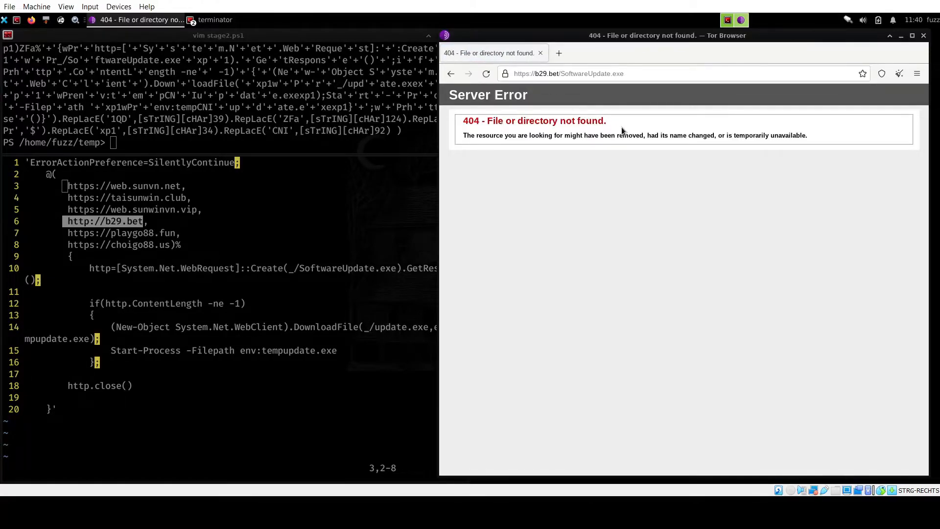
{"action": "mouse_move", "coordinate": [587, 150]}
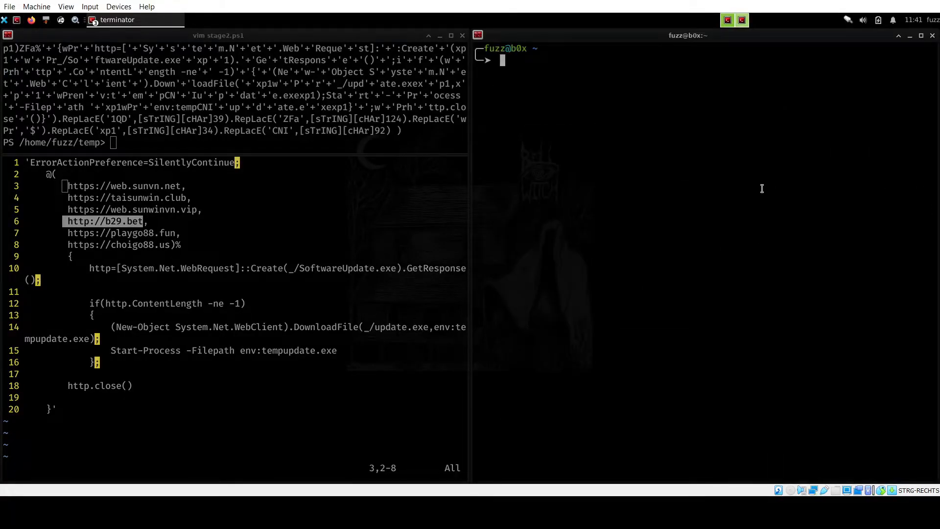
Enter sudo inetsim in the right pane to start the INetSim fake internet service.
{"action": "type", "text": "sudo"}
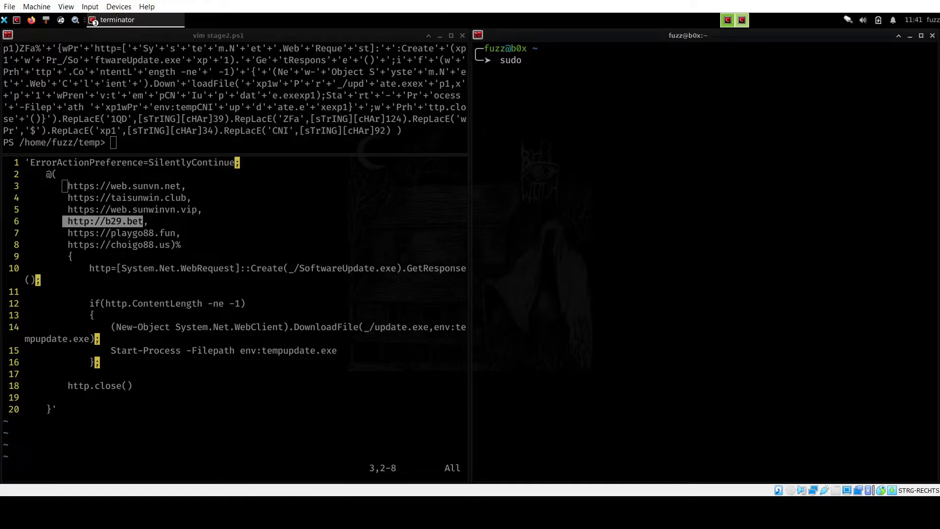
{"action": "type", "text": "inet"}
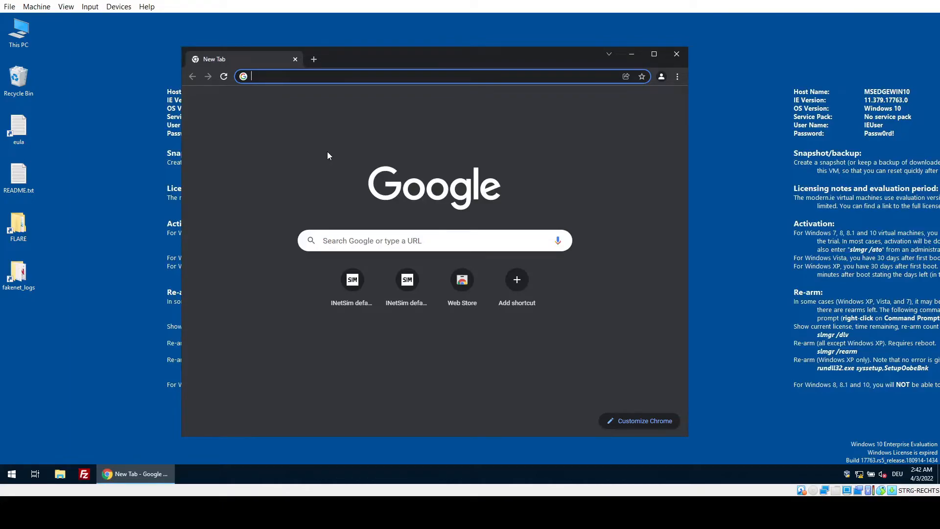
{"action": "type", "text": "www.test"}
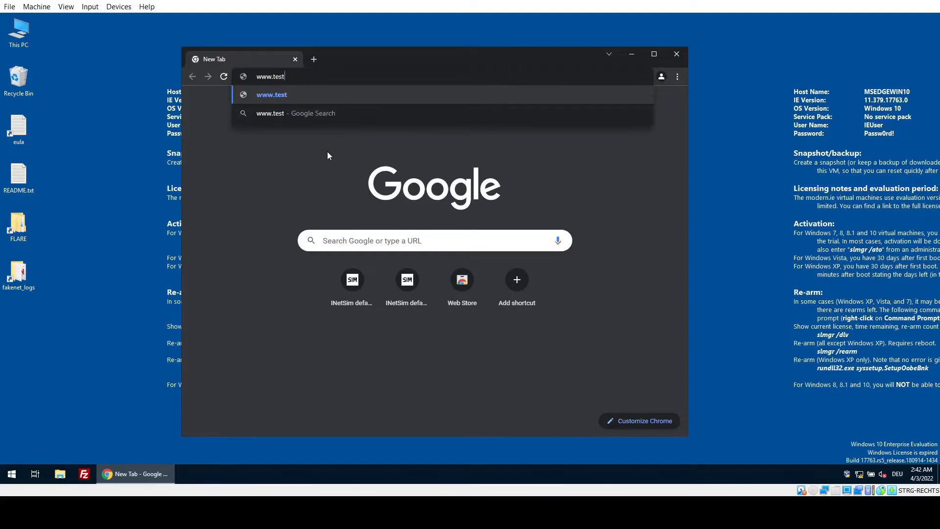
{"action": "type", "text": ".com/example.exe"}
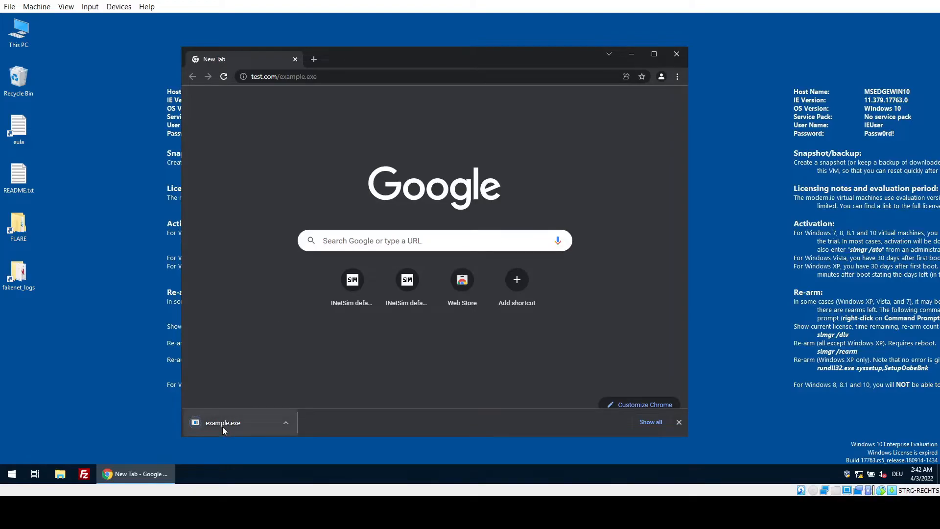
{"action": "left_click", "coordinate": [223, 423]}
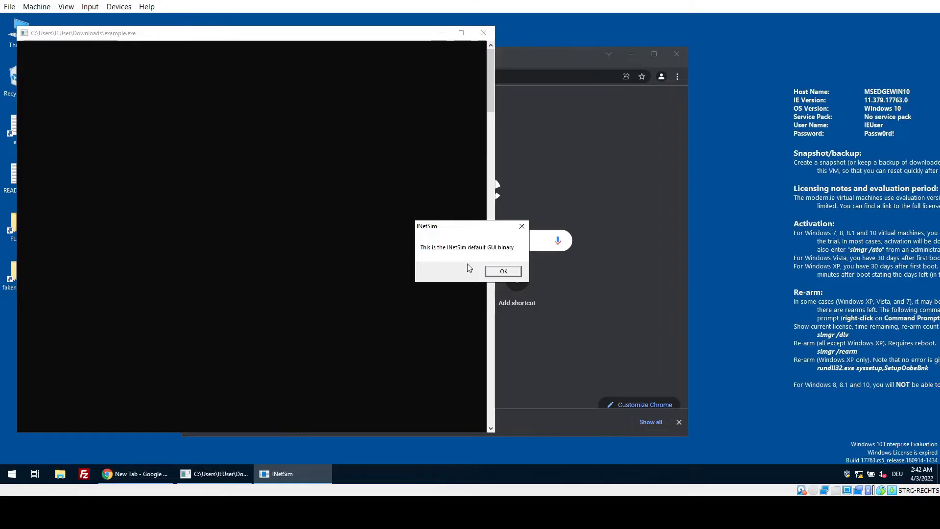
{"action": "mouse_move", "coordinate": [458, 253]}
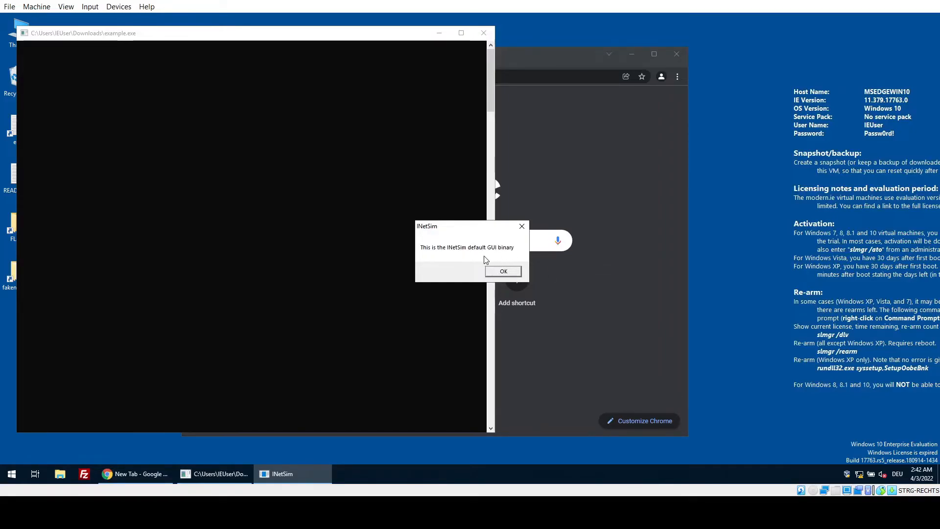
{"action": "left_click", "coordinate": [502, 271]}
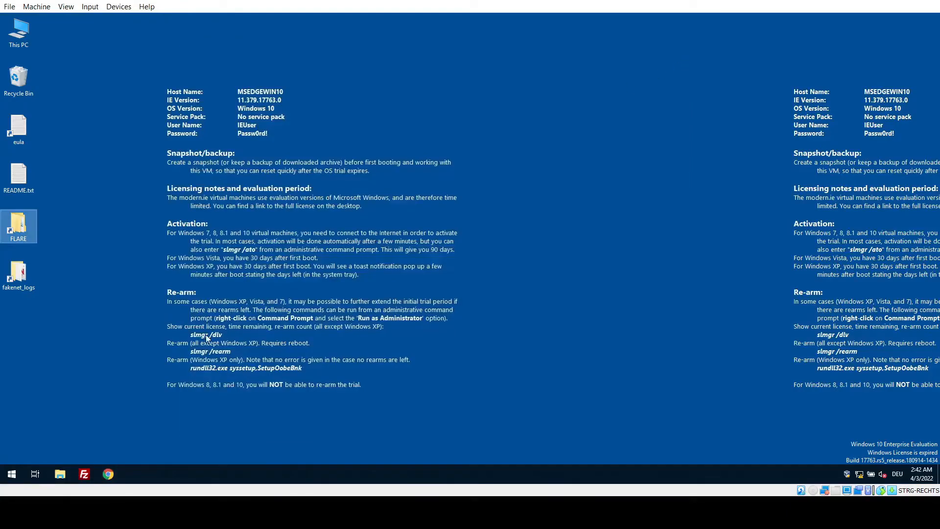
Run the hash-named sample script with PowerShell and bring the Wireshark capture forward.
{"action": "right_click", "coordinate": [130, 226]}
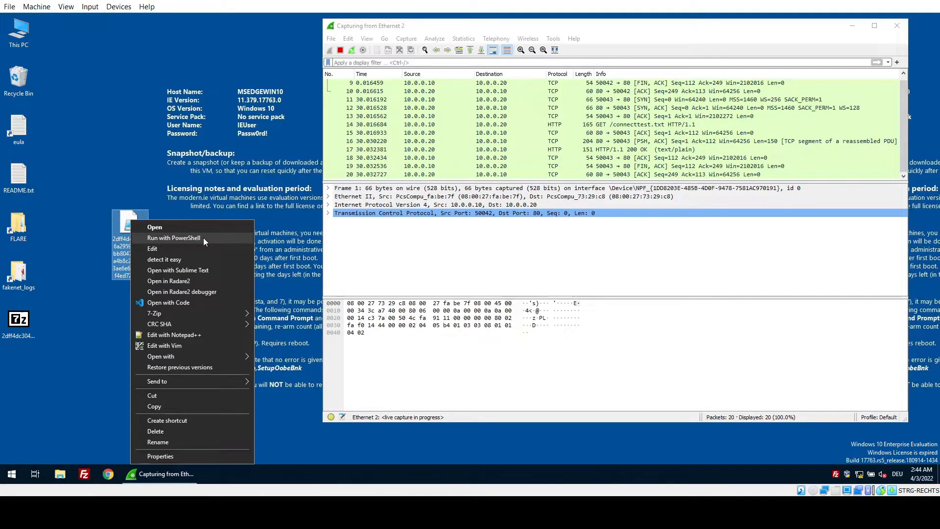
{"action": "left_click", "coordinate": [175, 237]}
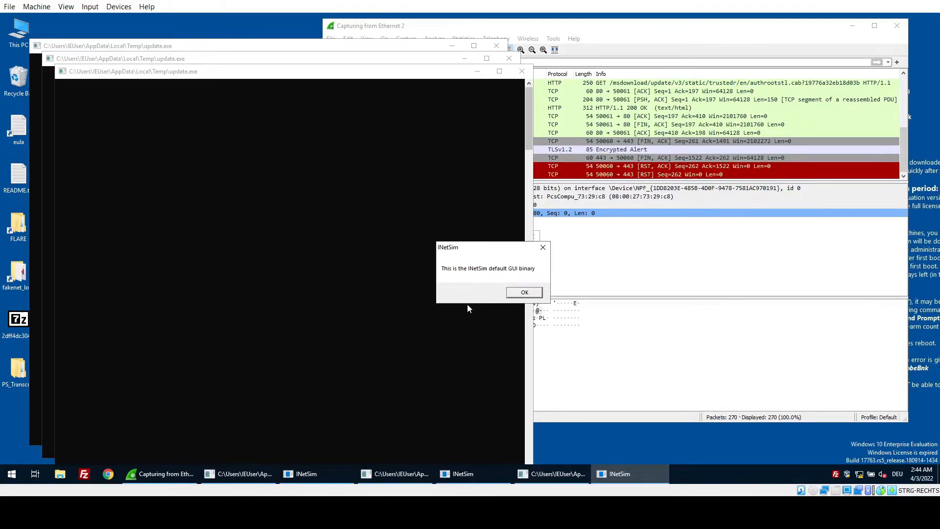
{"action": "mouse_move", "coordinate": [573, 11]}
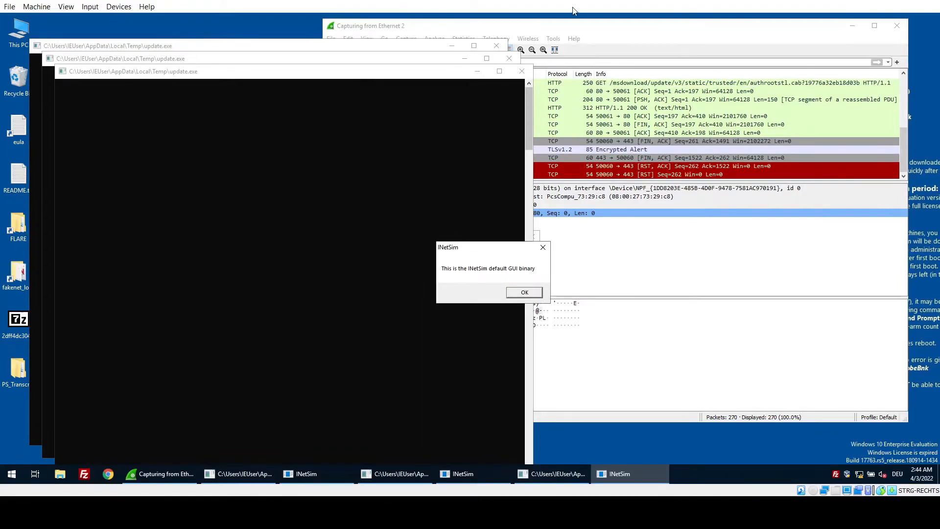
{"action": "left_click", "coordinate": [523, 292]}
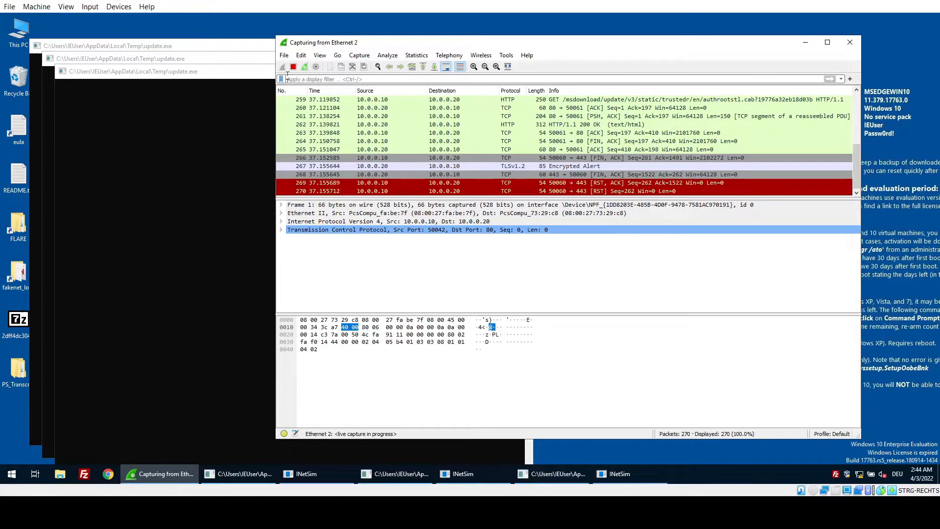
{"action": "mouse_move", "coordinate": [292, 67]}
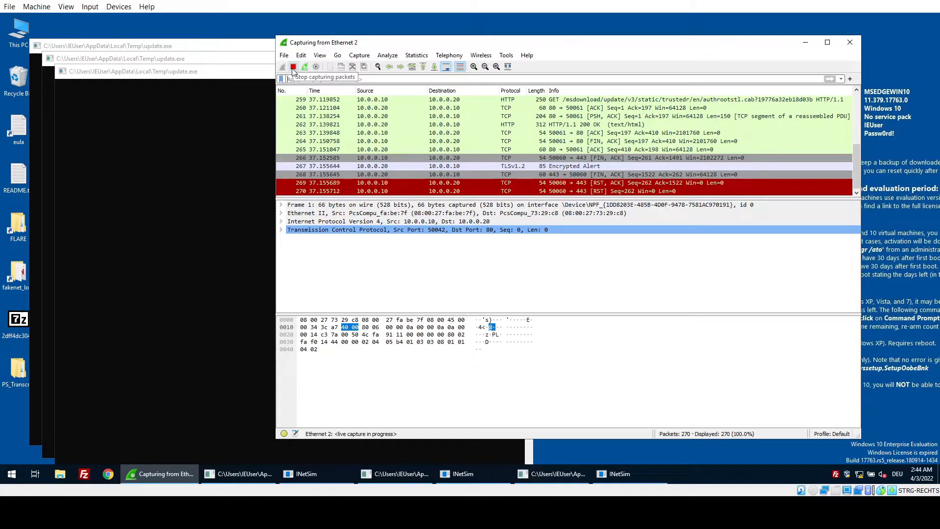
Stop the live capture and filter the packet list to http traffic.
{"action": "left_click", "coordinate": [293, 67]}
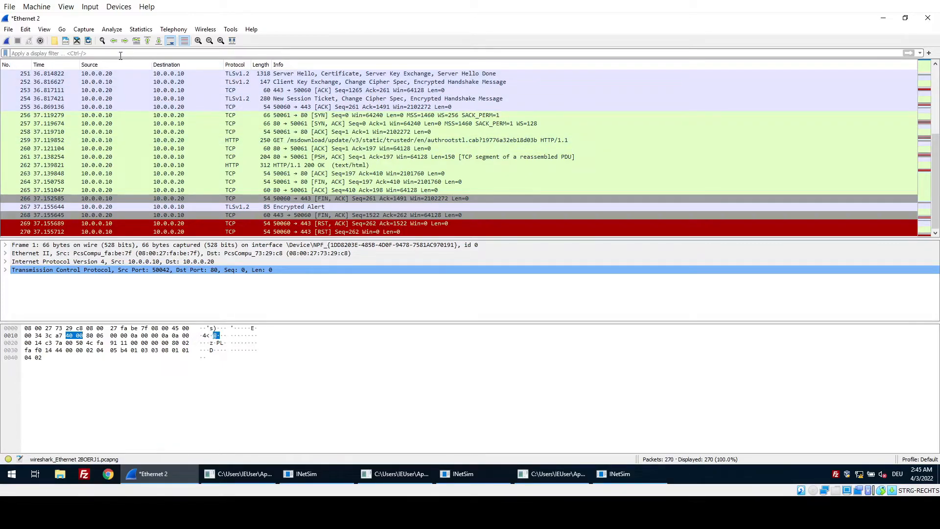
{"action": "type", "text": "http"}
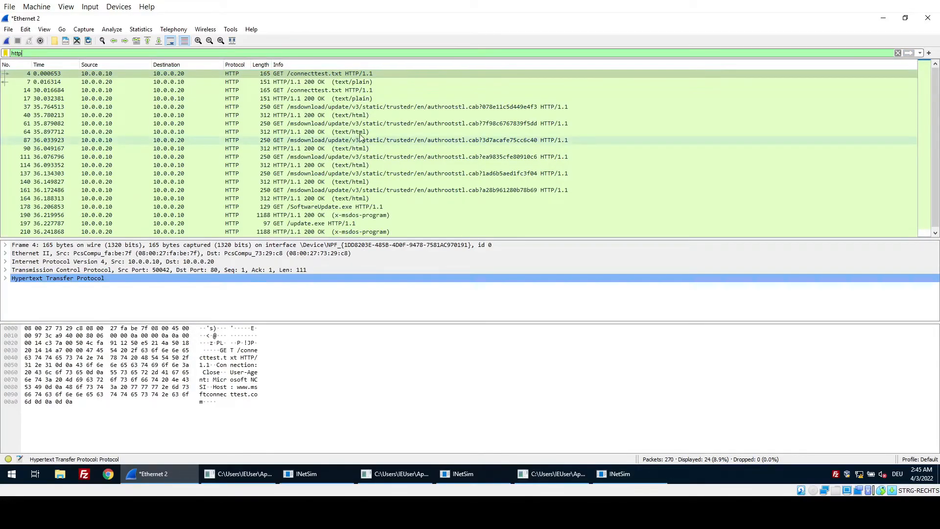
{"action": "scroll", "scroll_direction": "down", "scroll_amount": 3}
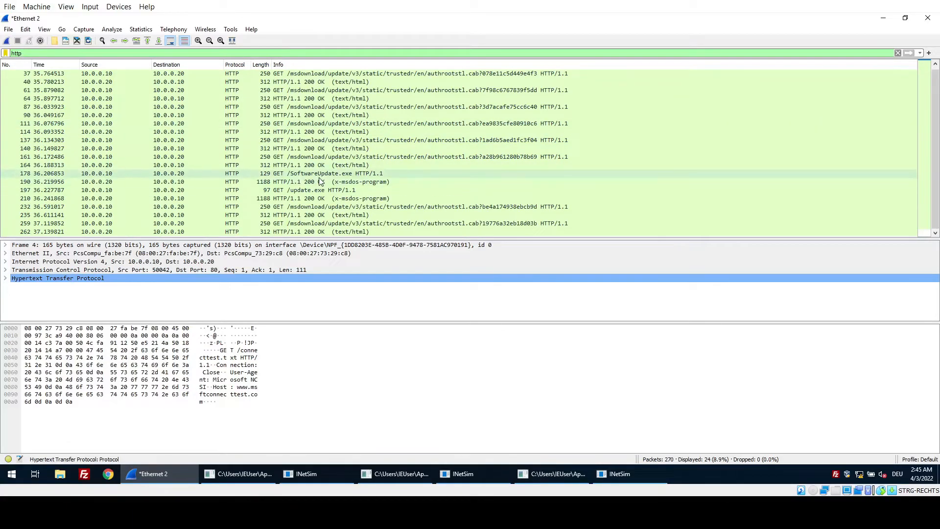
{"action": "left_click", "coordinate": [330, 173]}
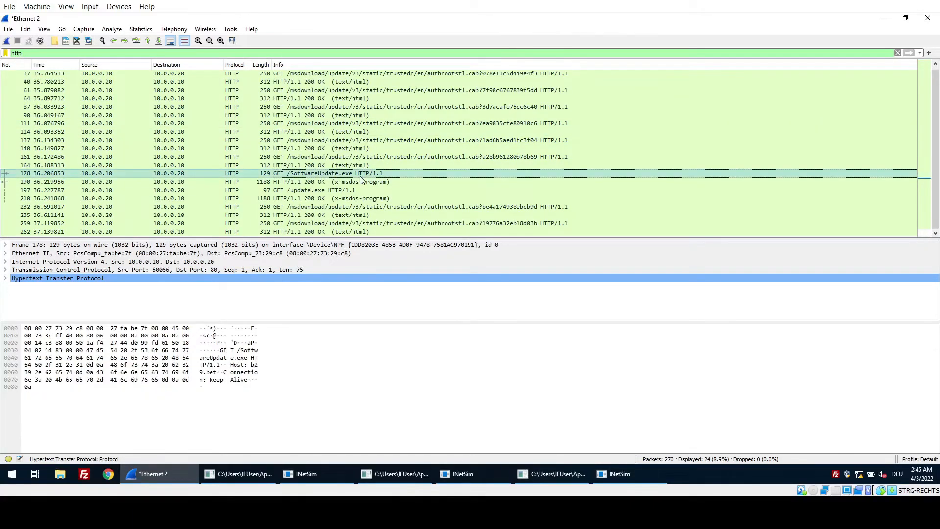
{"action": "mouse_move", "coordinate": [300, 181]}
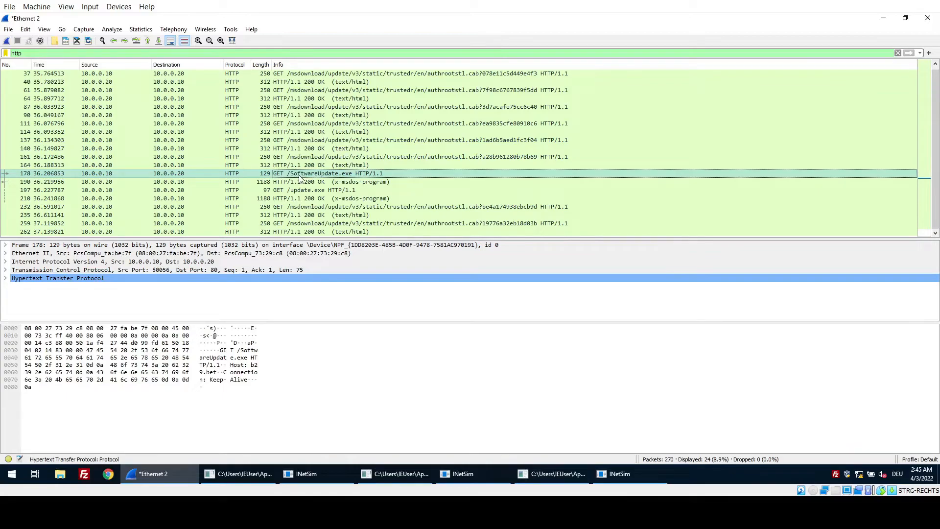
{"action": "mouse_move", "coordinate": [344, 183]}
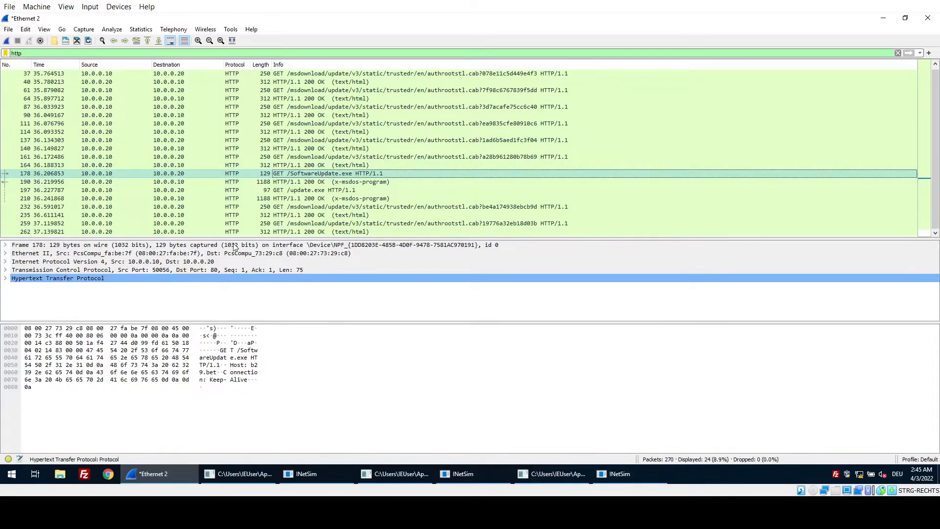
{"action": "left_click", "coordinate": [6, 278]}
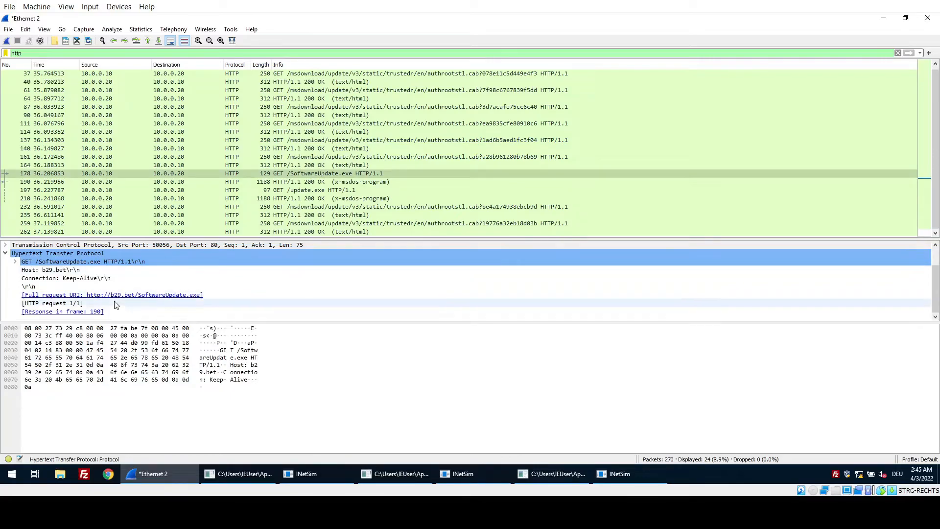
{"action": "left_click", "coordinate": [113, 295]}
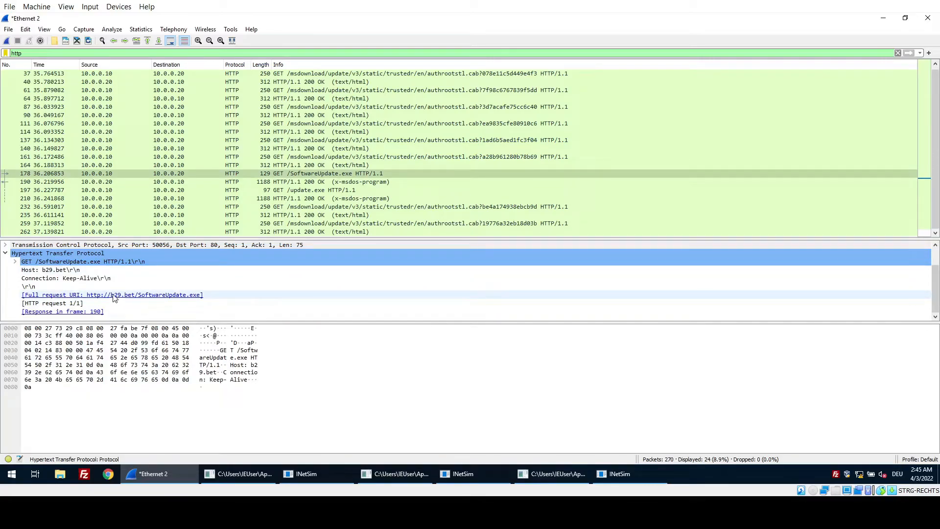
{"action": "mouse_move", "coordinate": [109, 300]}
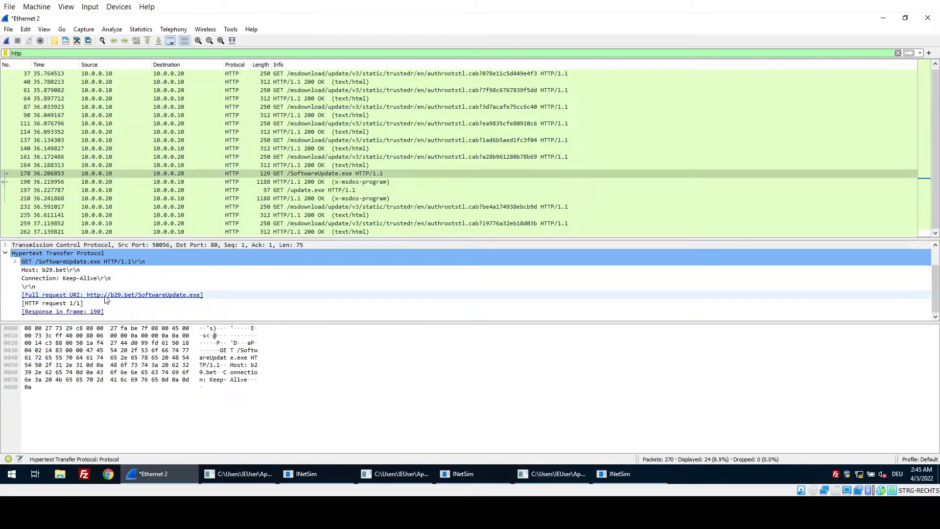
{"action": "mouse_move", "coordinate": [124, 299]}
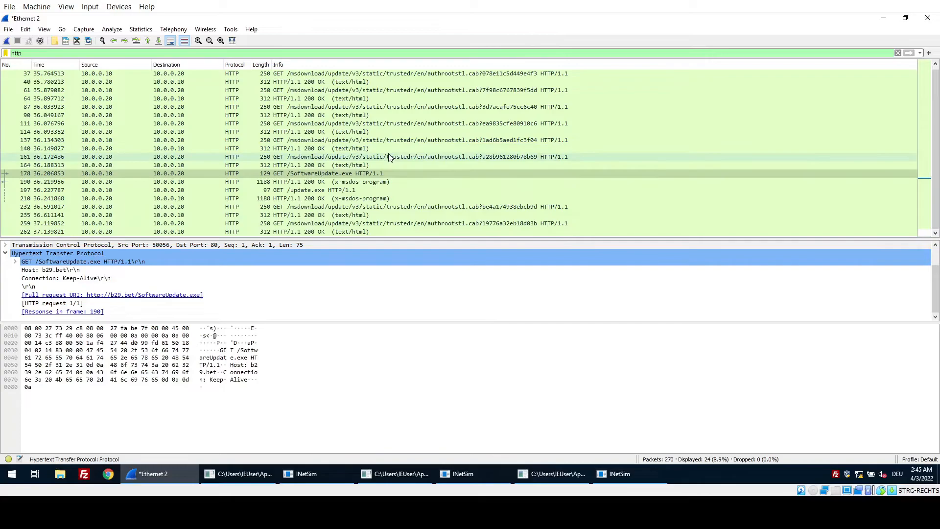
{"action": "mouse_move", "coordinate": [523, 62]}
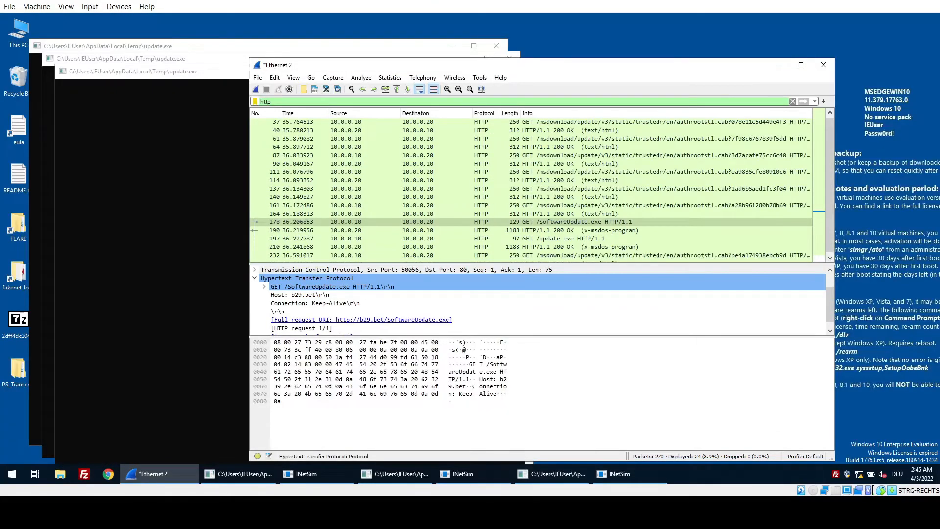
Bring the update.exe console window running from the Temp folder to the front.
{"action": "left_click", "coordinate": [549, 474]}
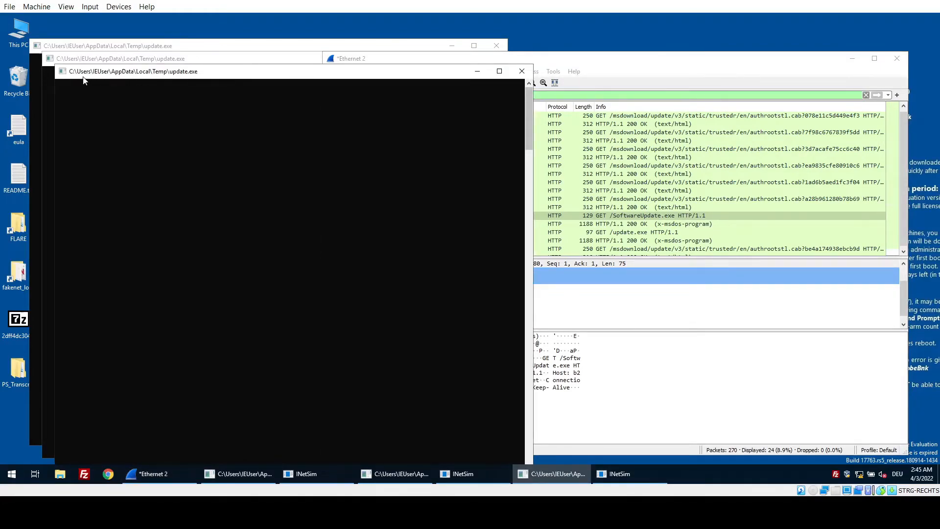
{"action": "mouse_move", "coordinate": [107, 77]}
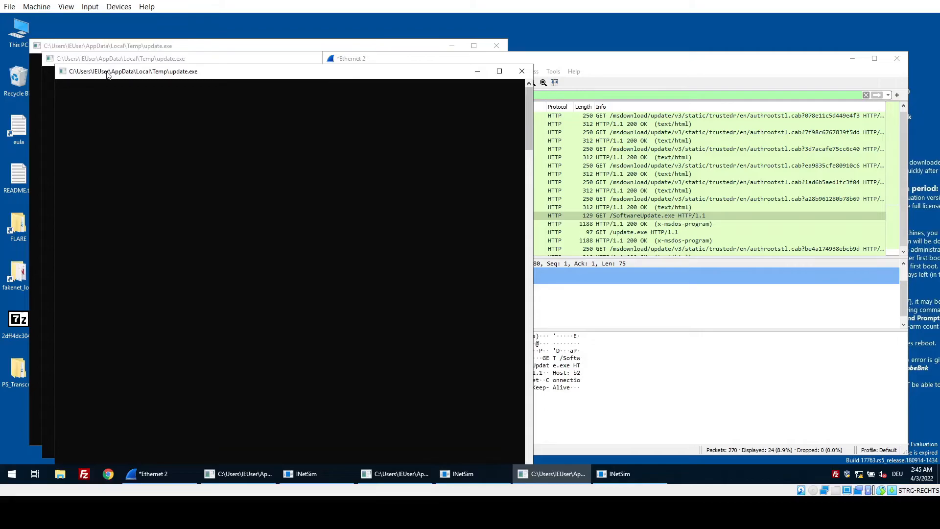
{"action": "mouse_move", "coordinate": [144, 74]}
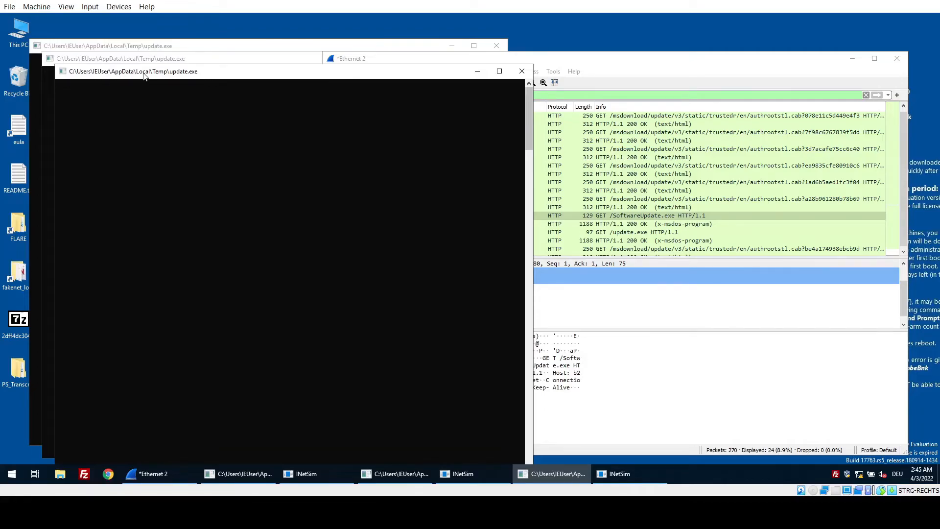